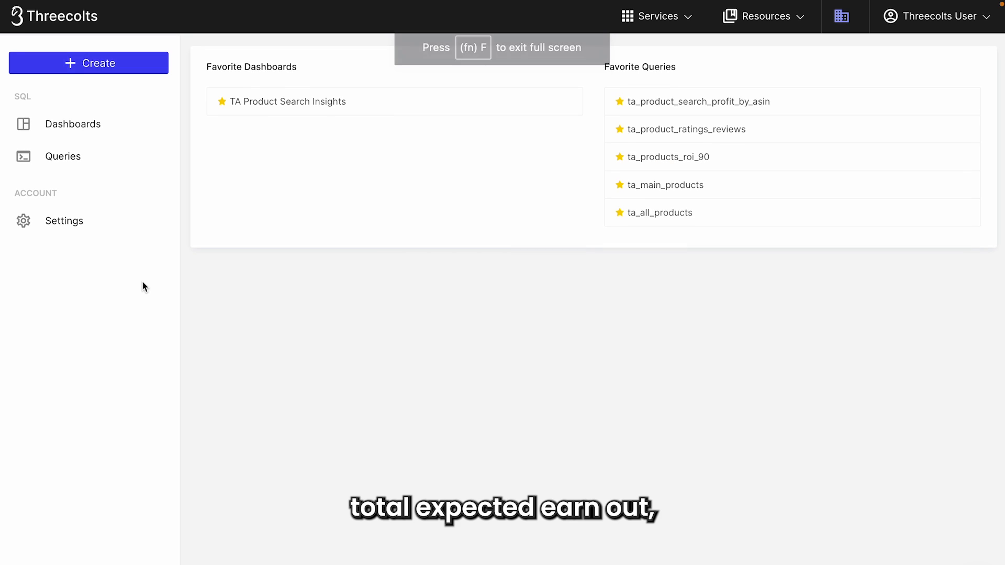
- Start a blank new query from the sidebar's Create menu
left_click(89, 63)
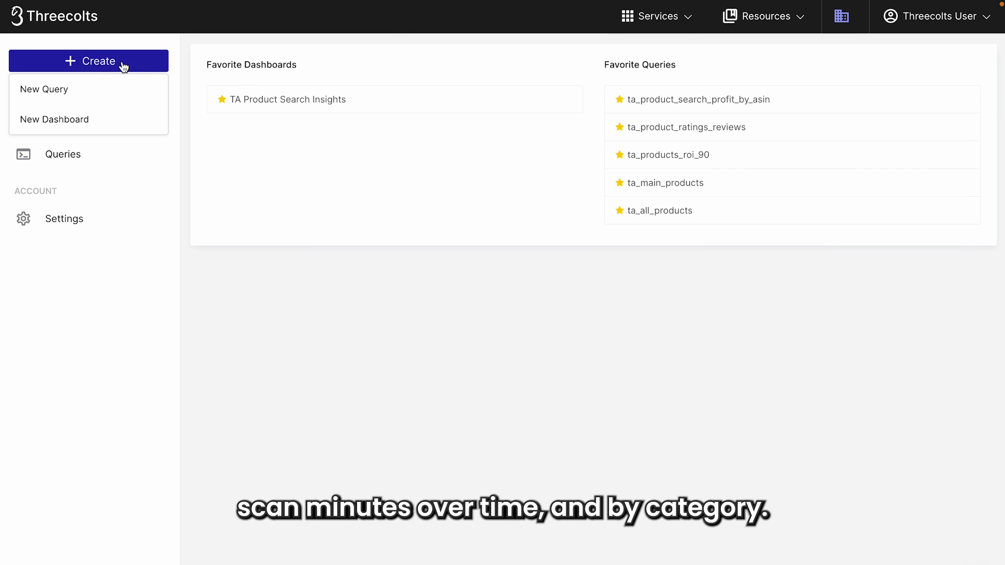
left_click(44, 89)
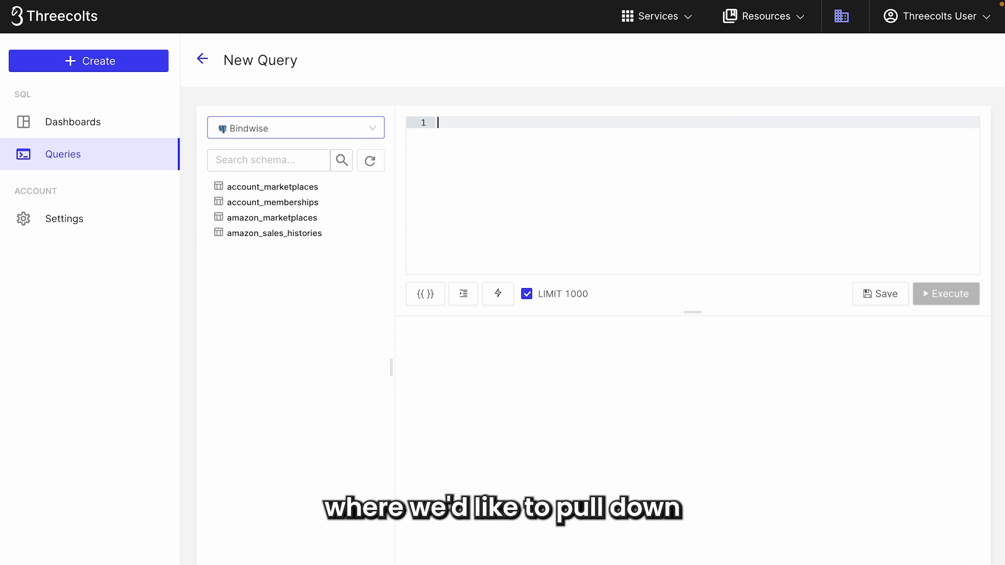
- Switch the query to the TacticalArbitrage data source and expand main_products to list its columns
left_click(295, 128)
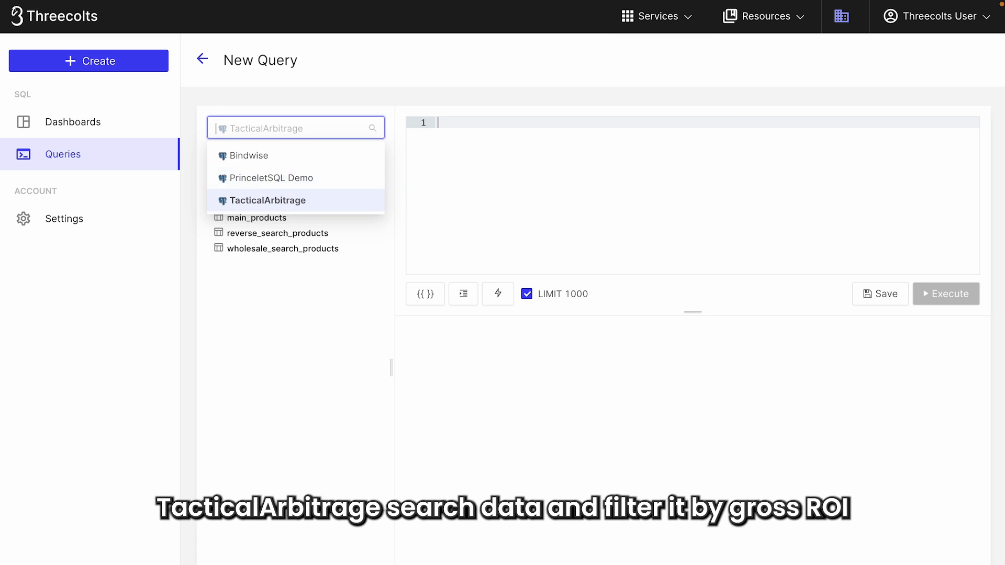
left_click(267, 200)
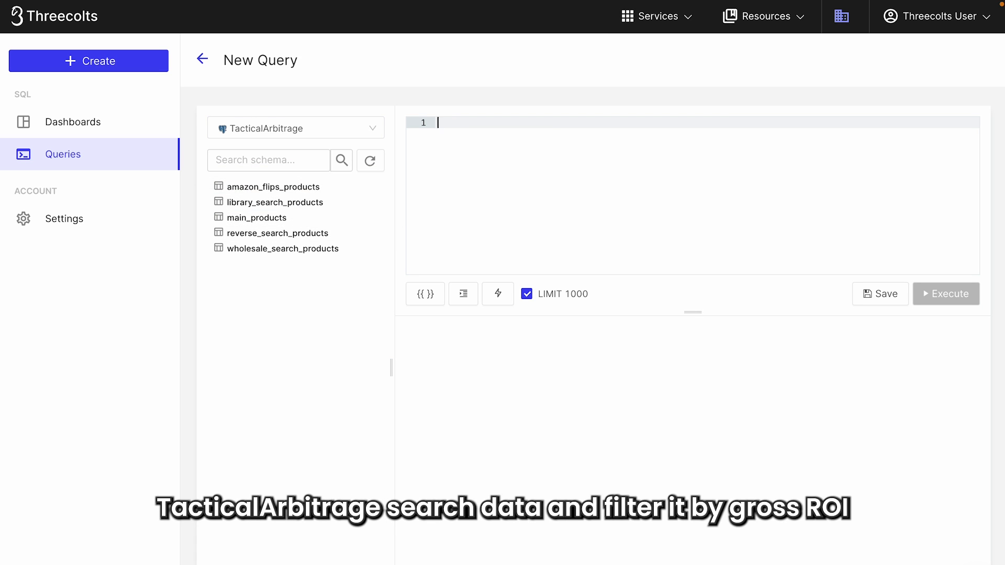
mouse_move(267, 220)
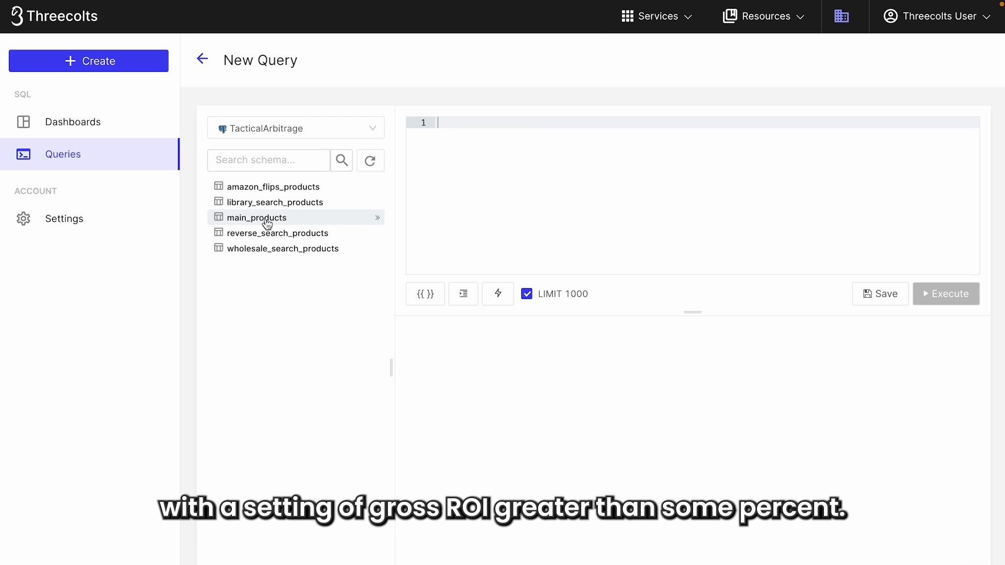
left_click(256, 217)
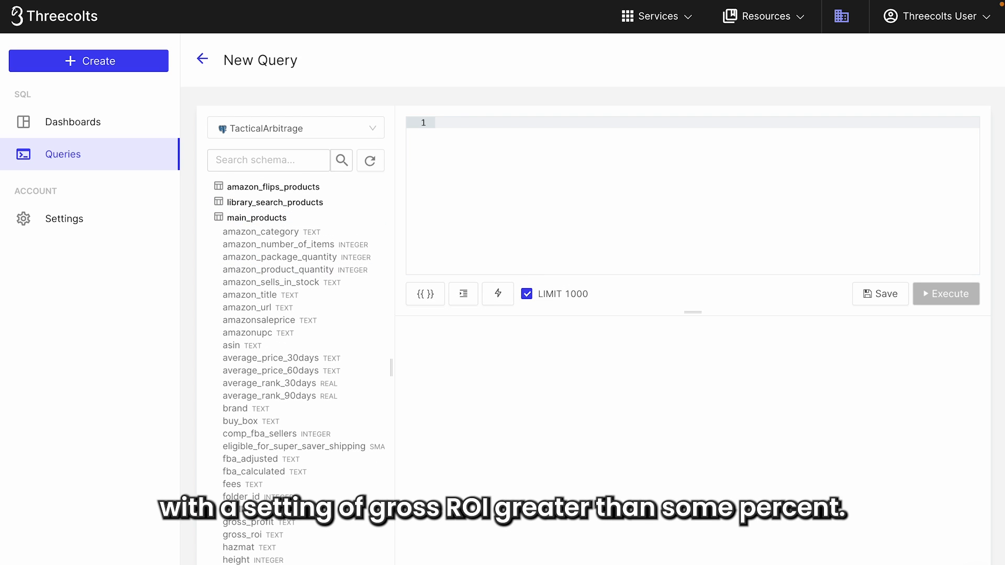
type("select *")
type("from main_products")
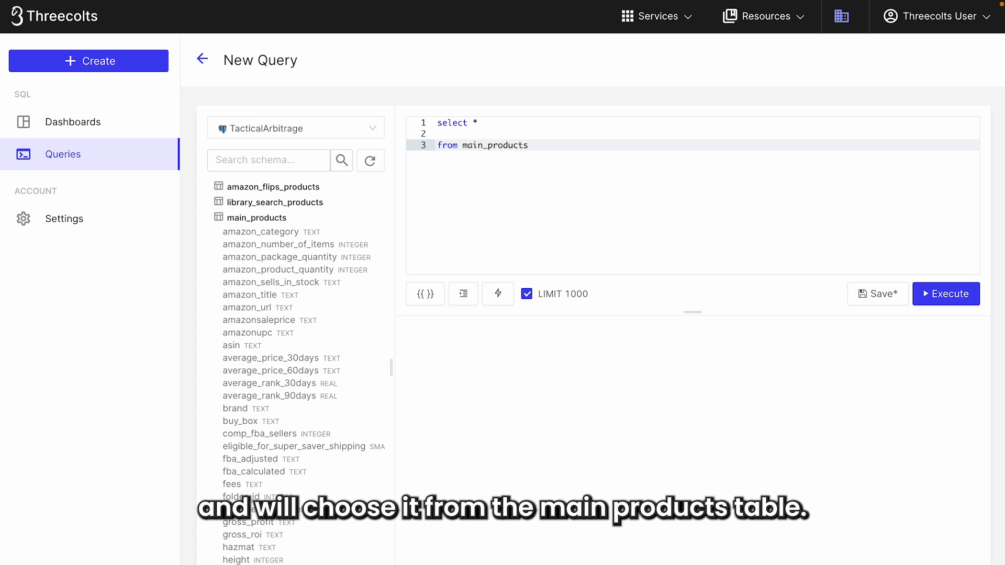
- Write select * from main_products where gross_roi>'90%' order by gross_roi and run it
type("wh")
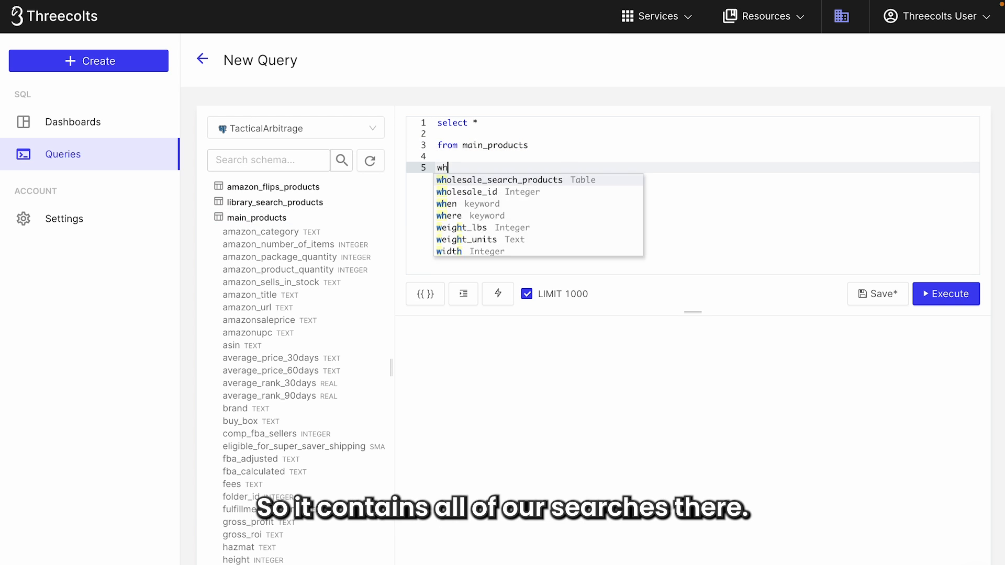
type("ere gro")
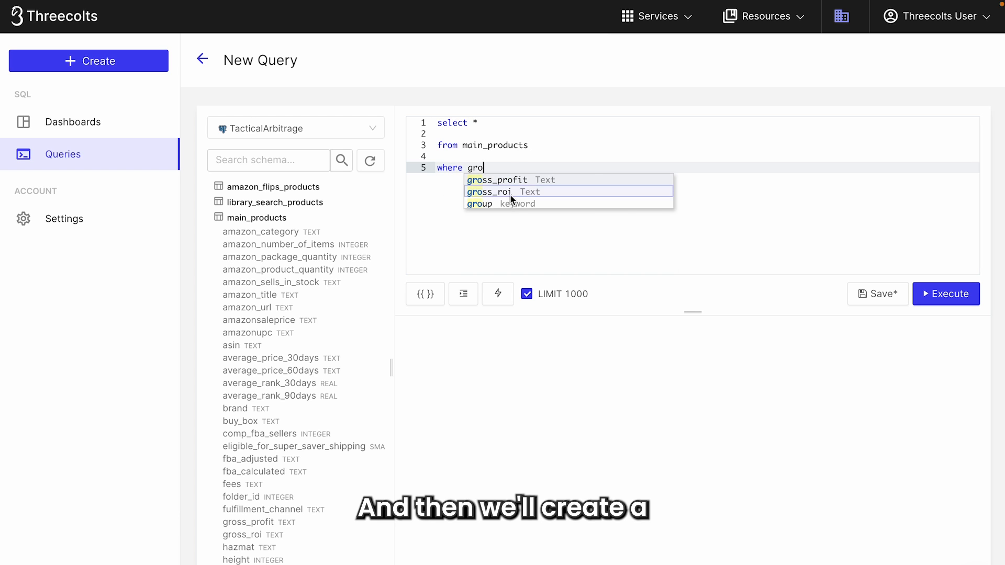
type("gross_roi>")
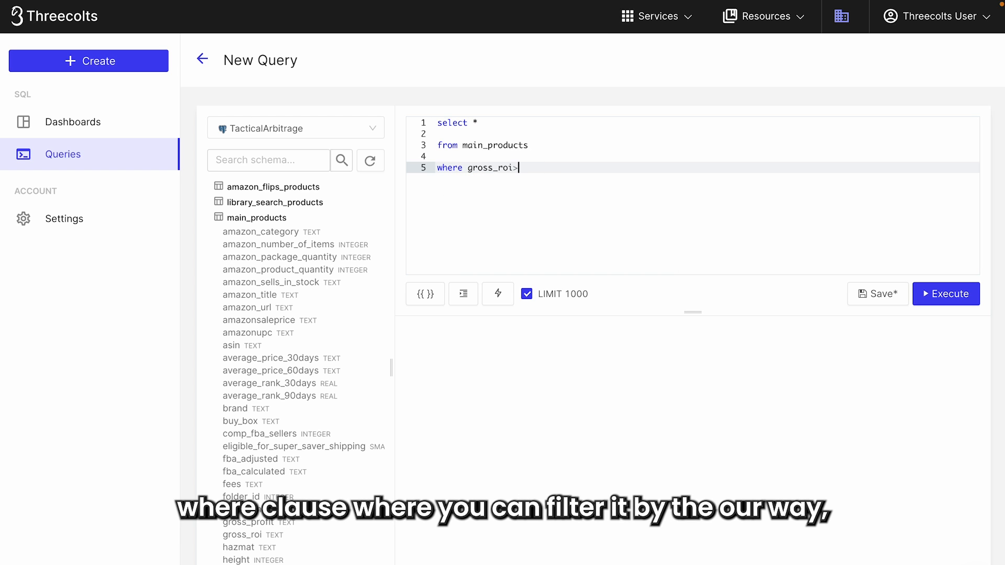
type("'90")
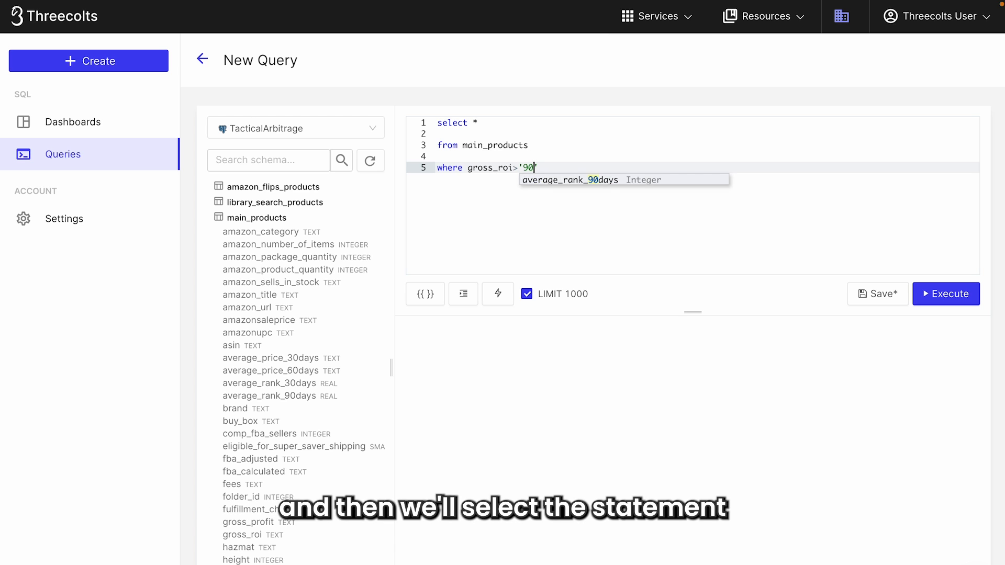
type("%'")
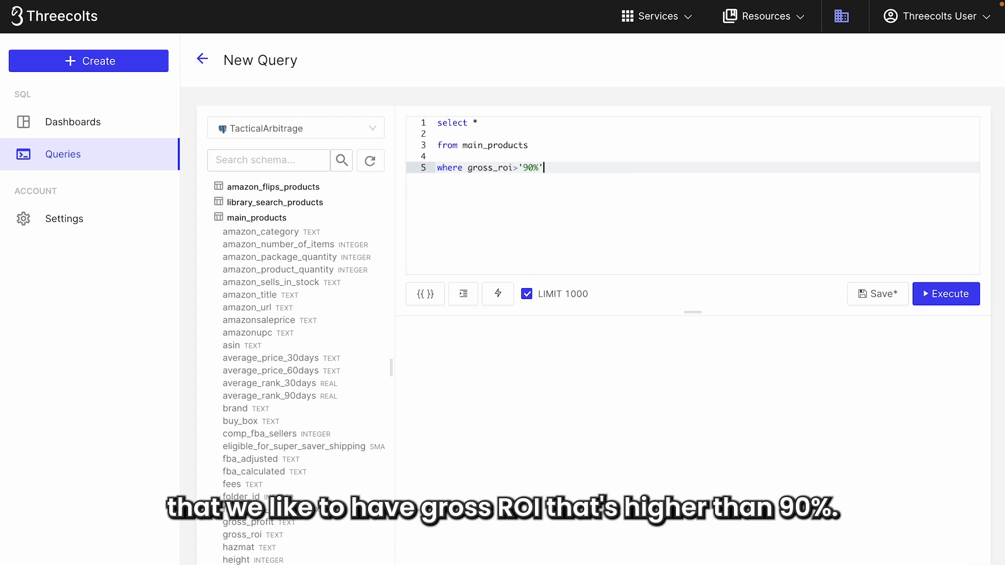
type("order")
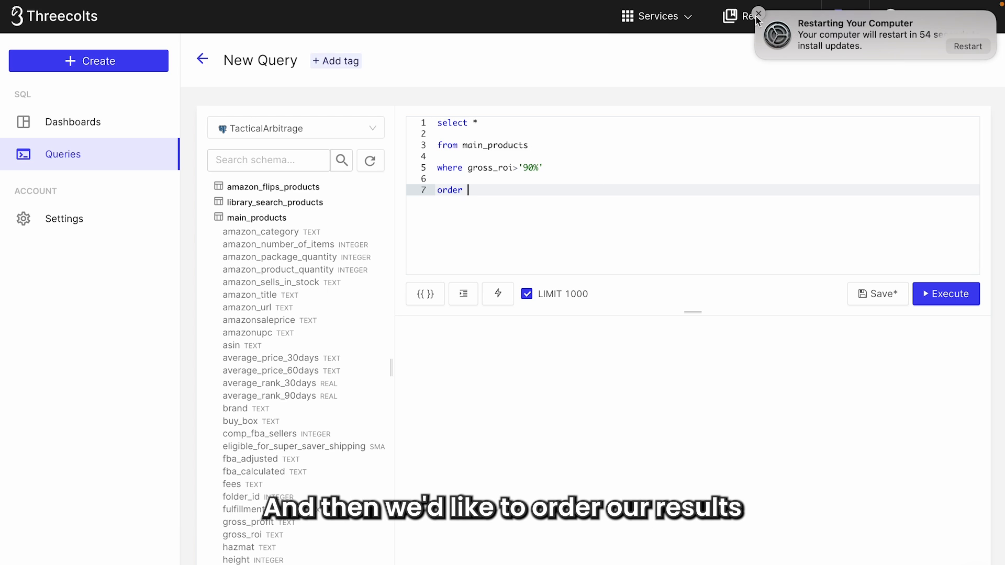
type("by")
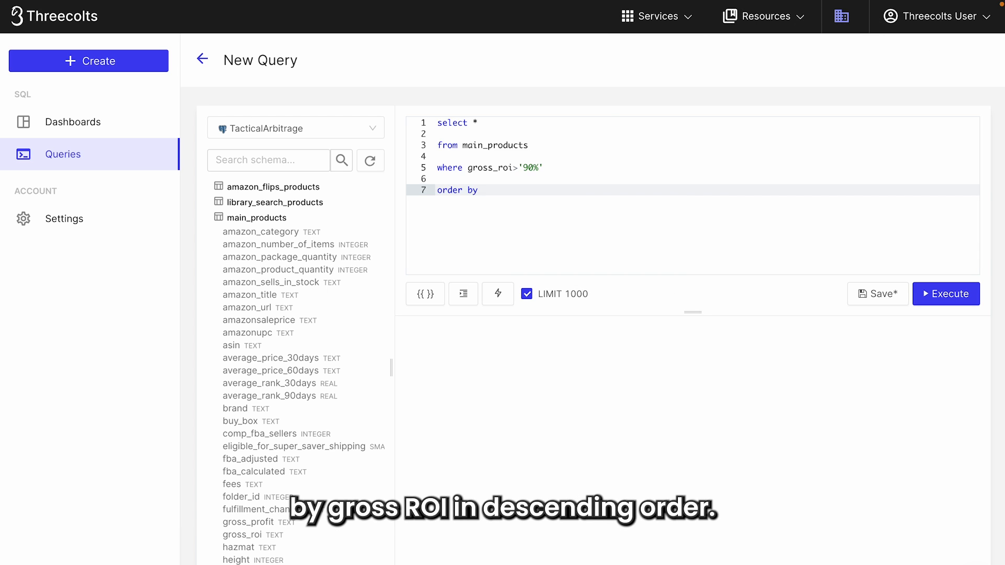
type("gross_roi")
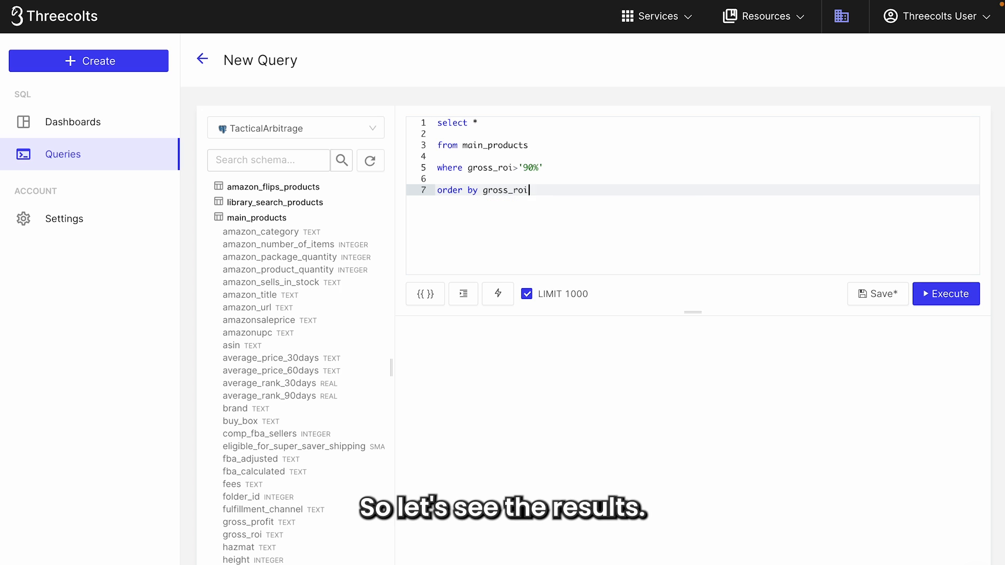
left_click(946, 293)
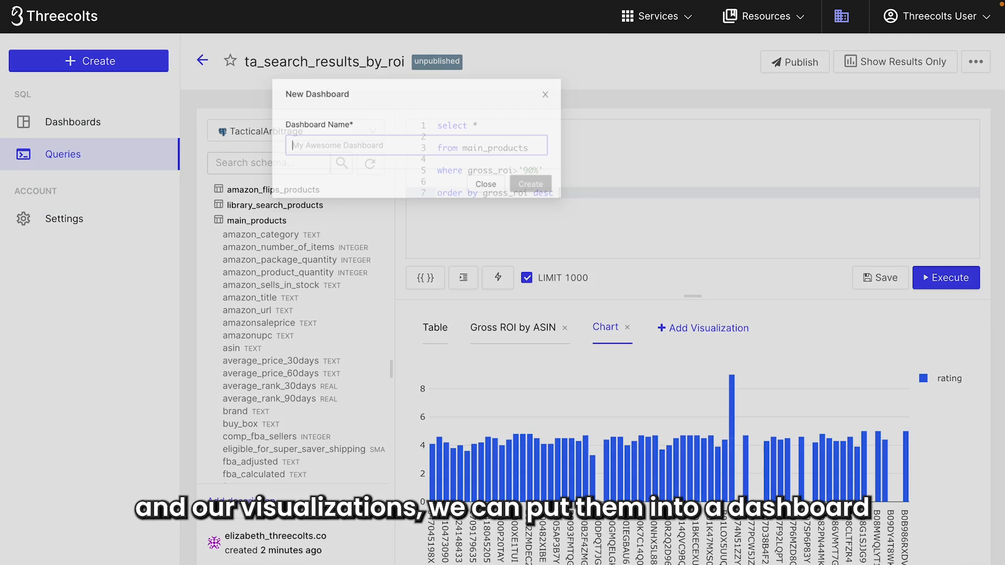
- Create a new dashboard named TacticalArbitrage Scan Data
type("TacticalArbitrage")
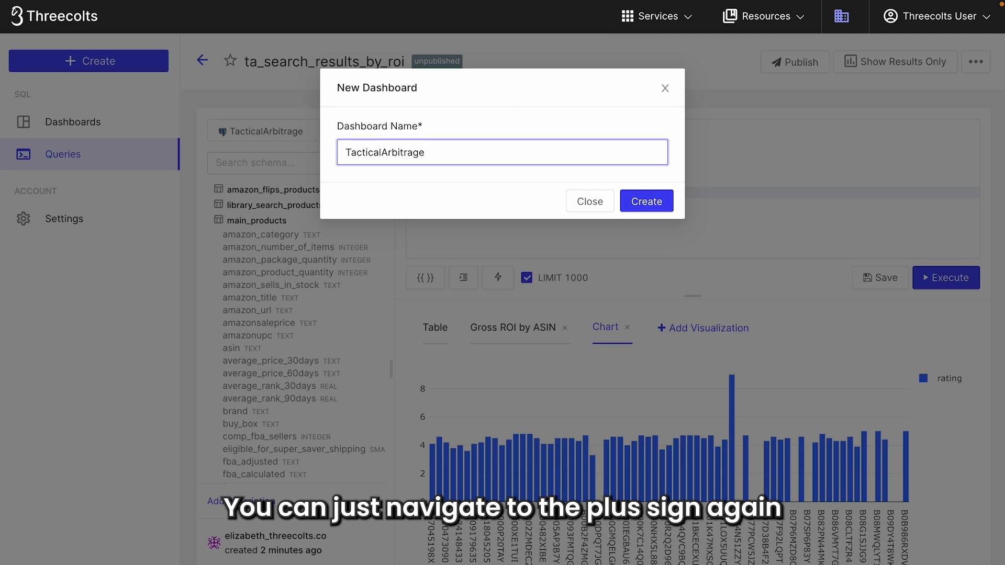
type("Scan")
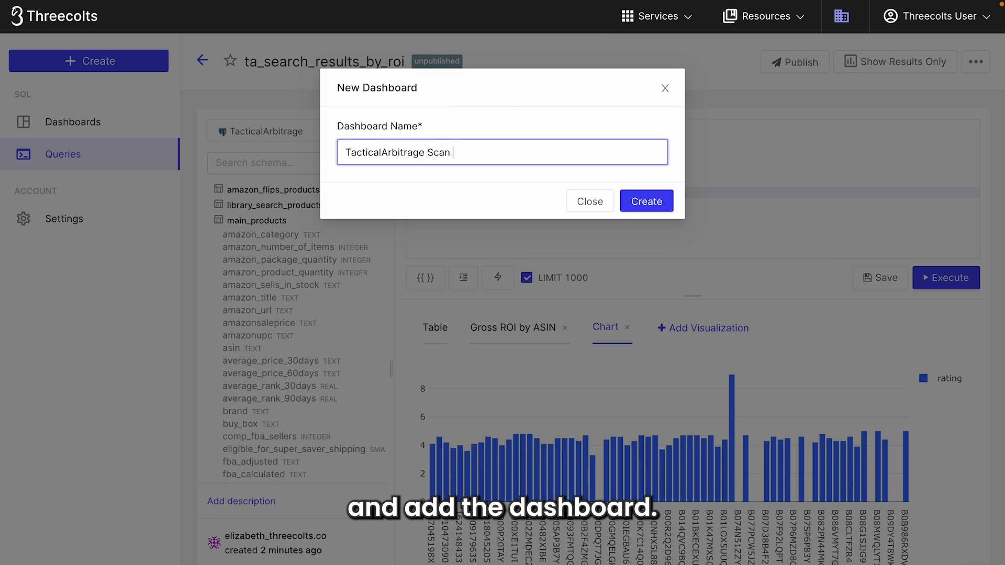
left_click(647, 201)
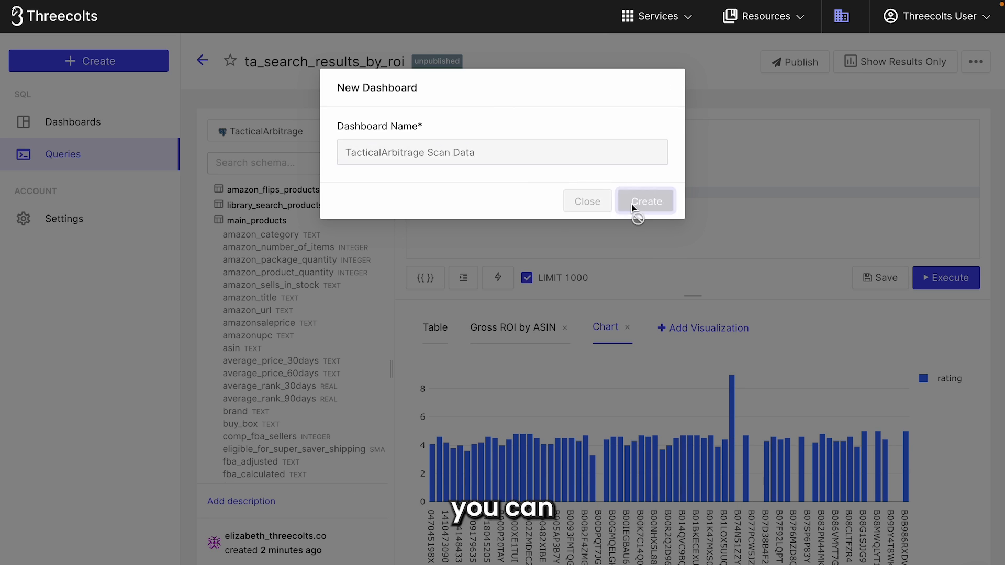
- Add widgets for the ta_products_roi_90 chart and the Gross ROI by ASIN visualization
left_click(646, 201)
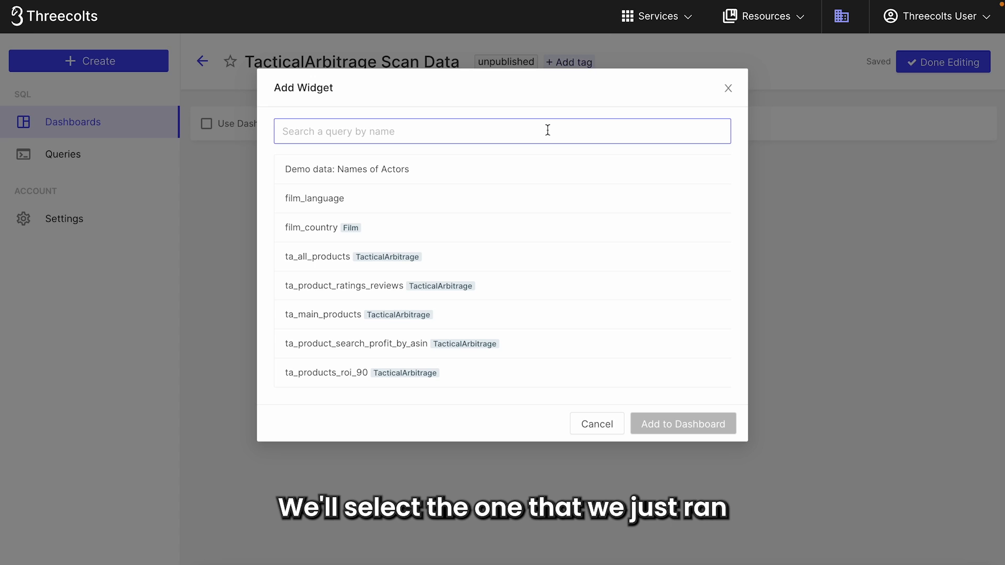
mouse_move(363, 377)
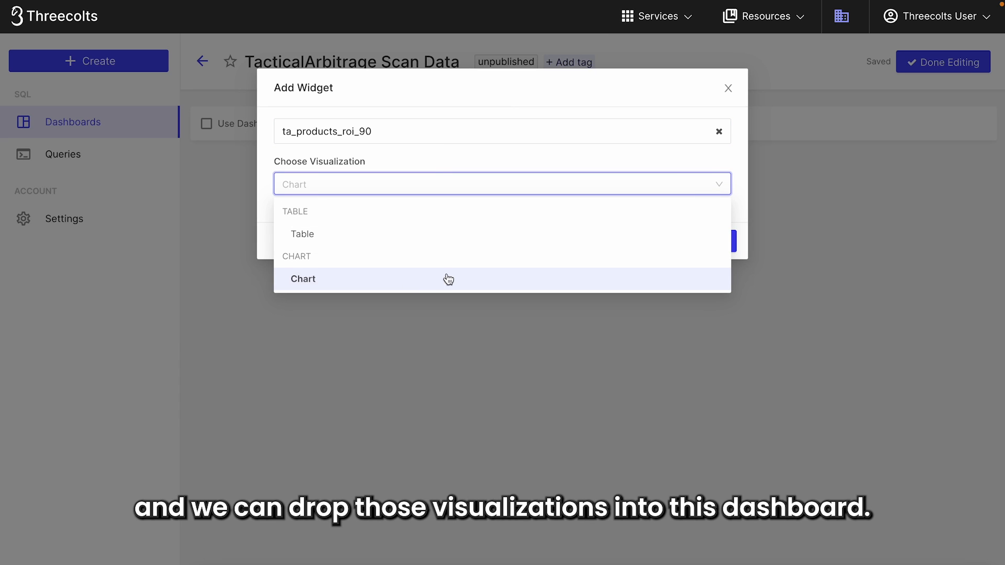
left_click(302, 279)
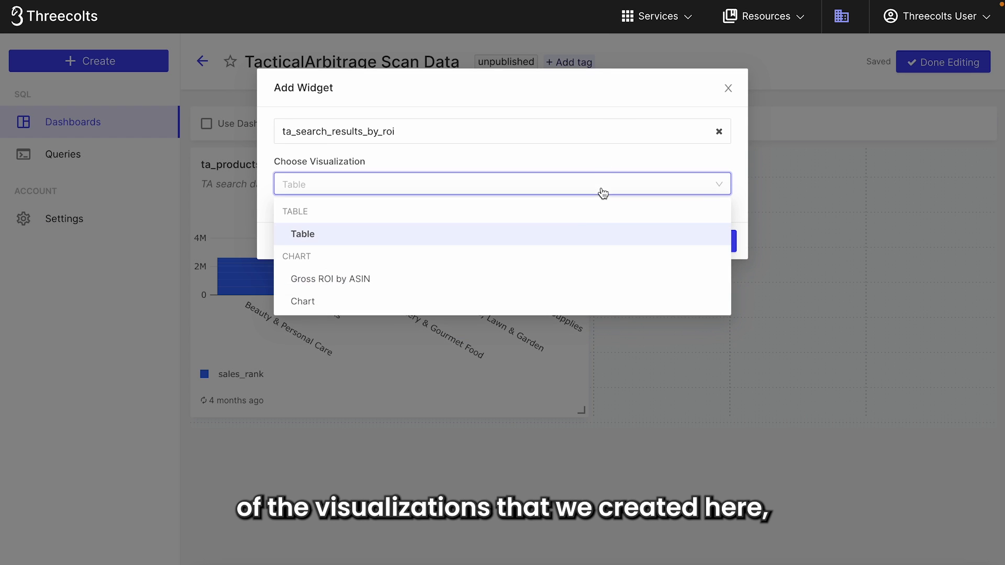
left_click(331, 279)
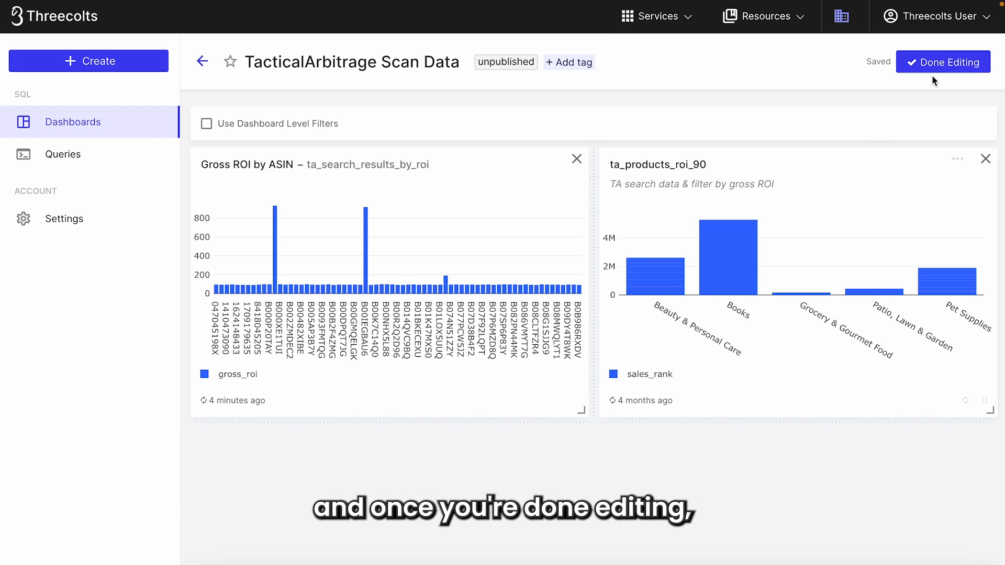
- Finish editing and switch on public access to get the dashboard's secret address
left_click(942, 62)
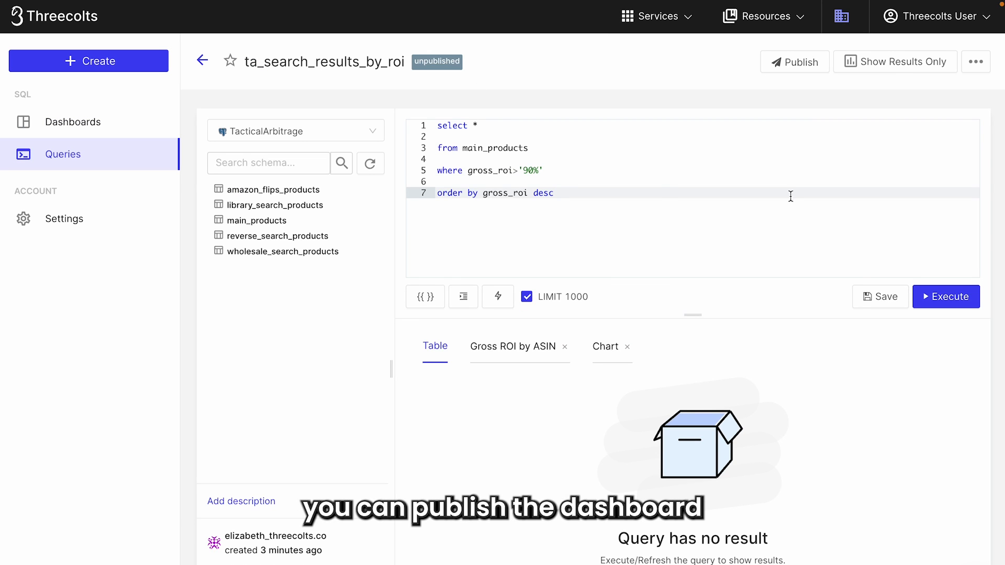
left_click(957, 62)
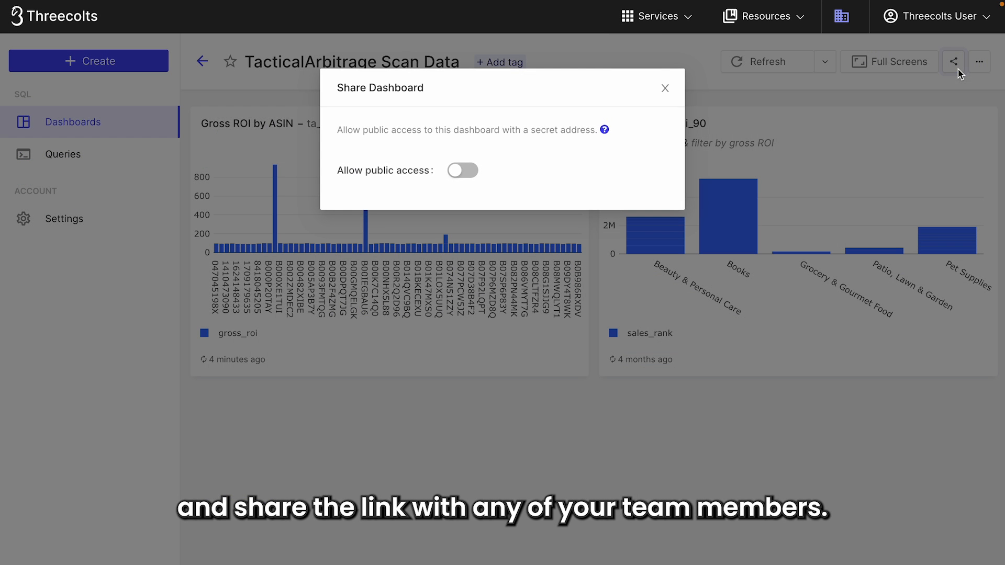
left_click(462, 170)
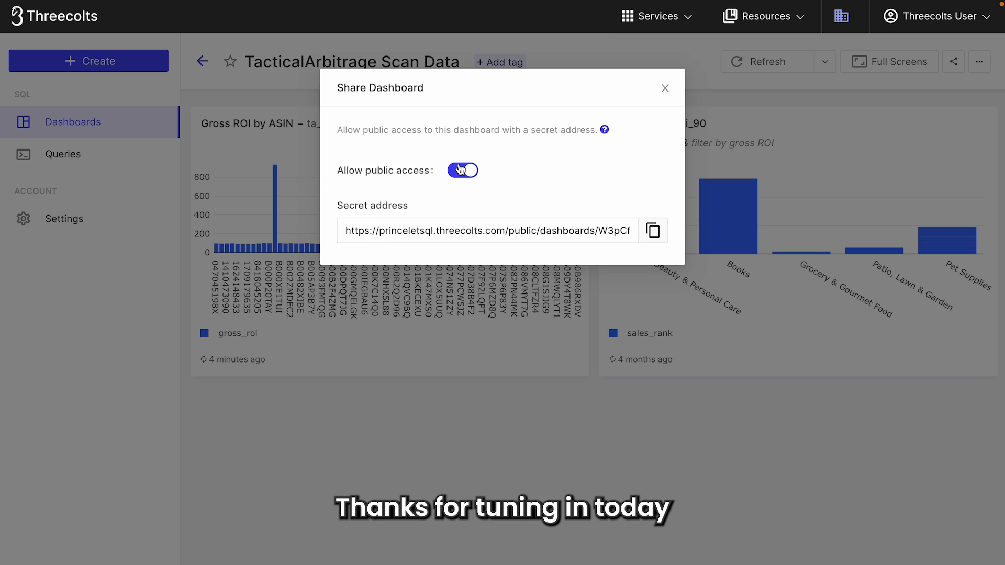